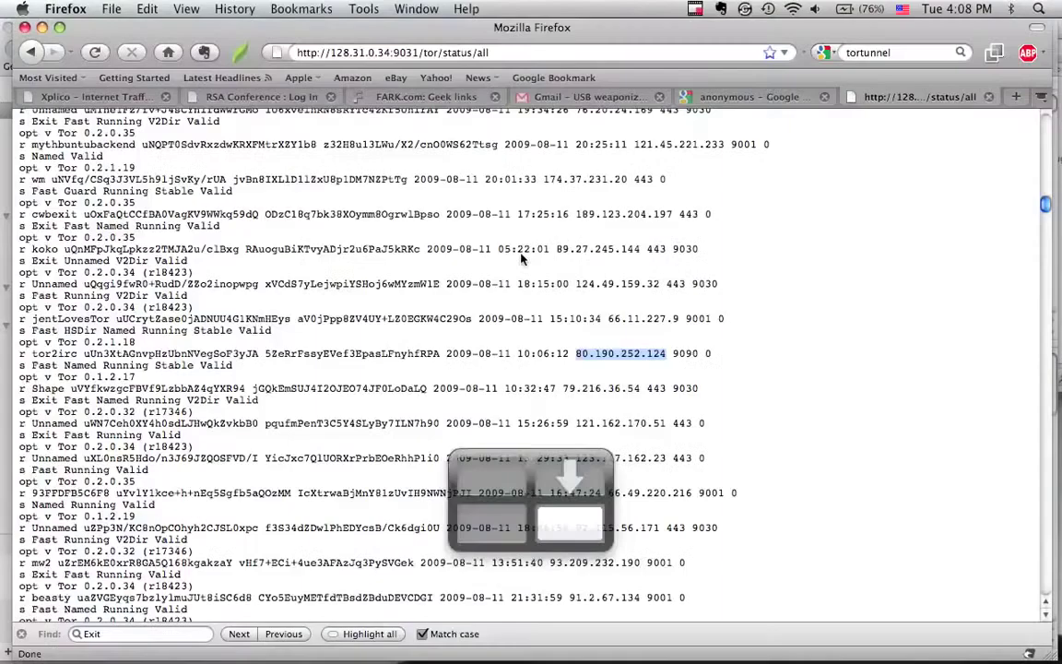
# Navigate back from tor/status/all to the thoughtcrime.org Tortunnel project page
pyautogui.click(30, 52)
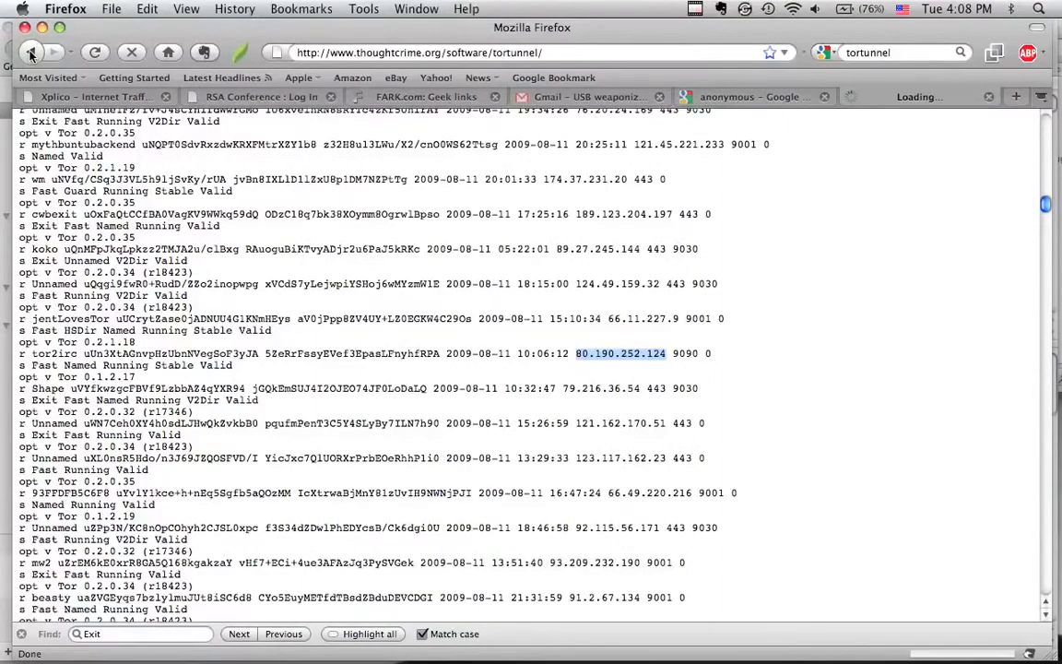
pyautogui.click(30, 52)
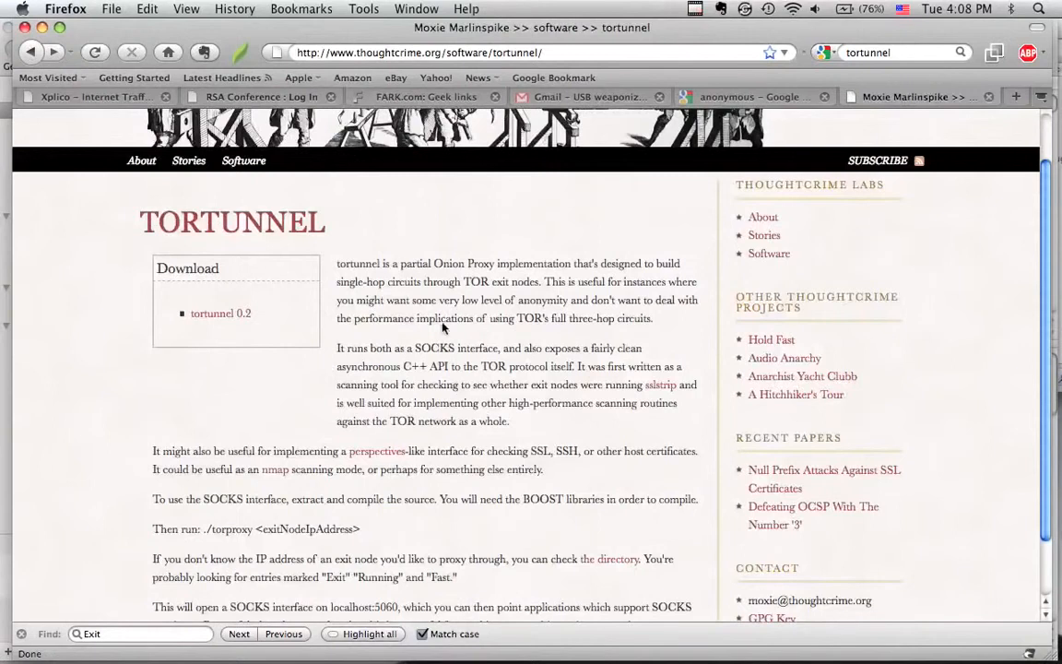
pyautogui.moveTo(491, 188)
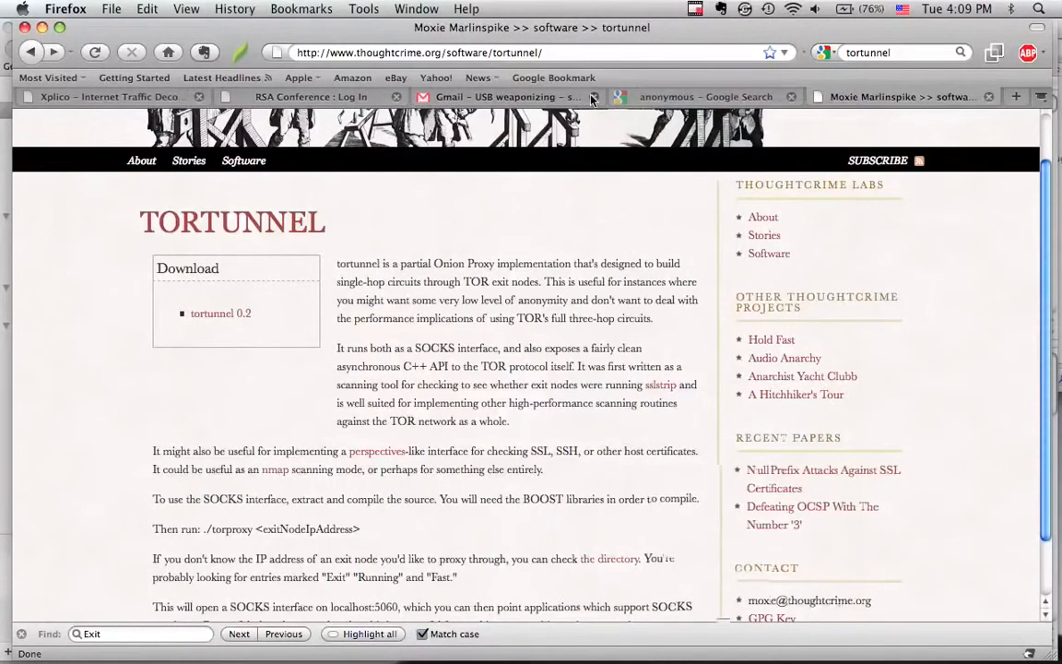
pyautogui.click(594, 96)
pyautogui.write('vim /etc/proxychains.conf')
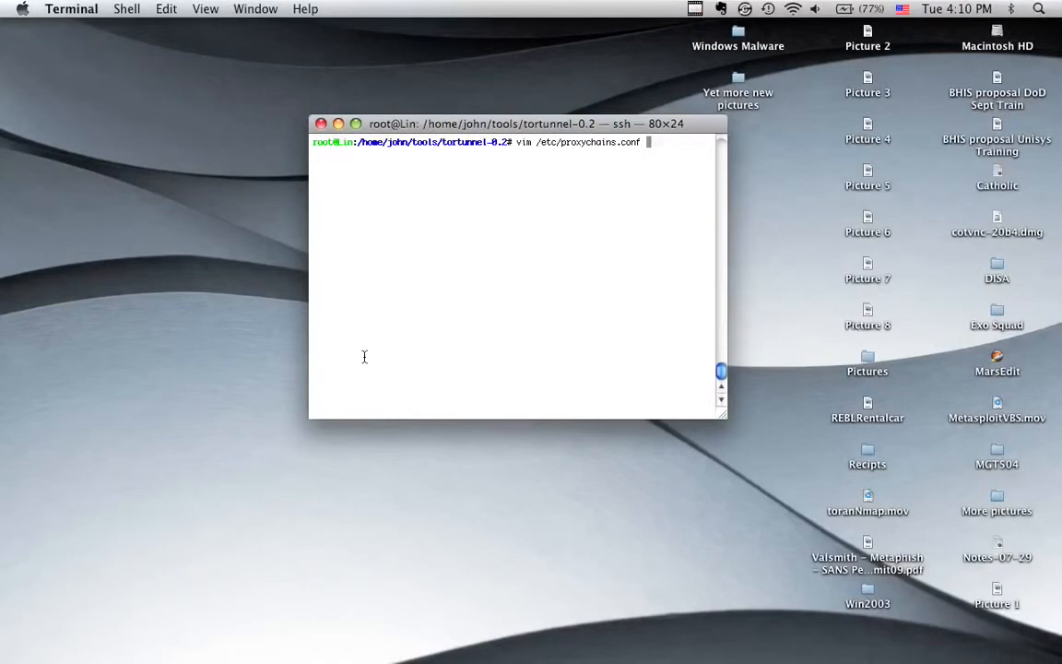
pyautogui.press('Return')
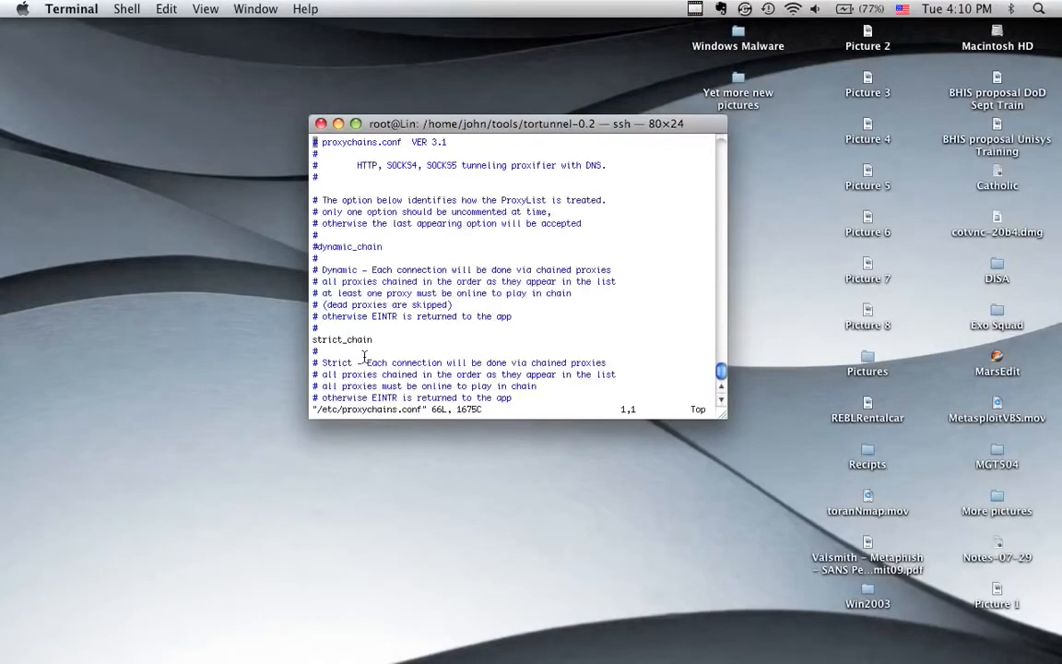
pyautogui.scroll(-3)
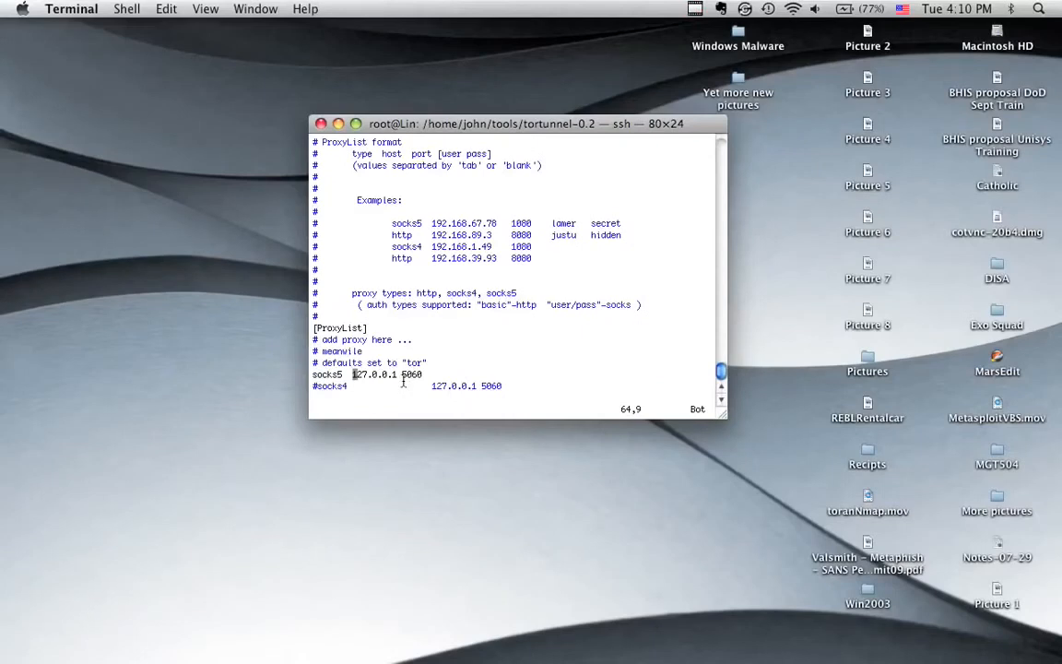
pyautogui.scroll(3)
pyautogui.write('vim /etc/proxychains.conf')
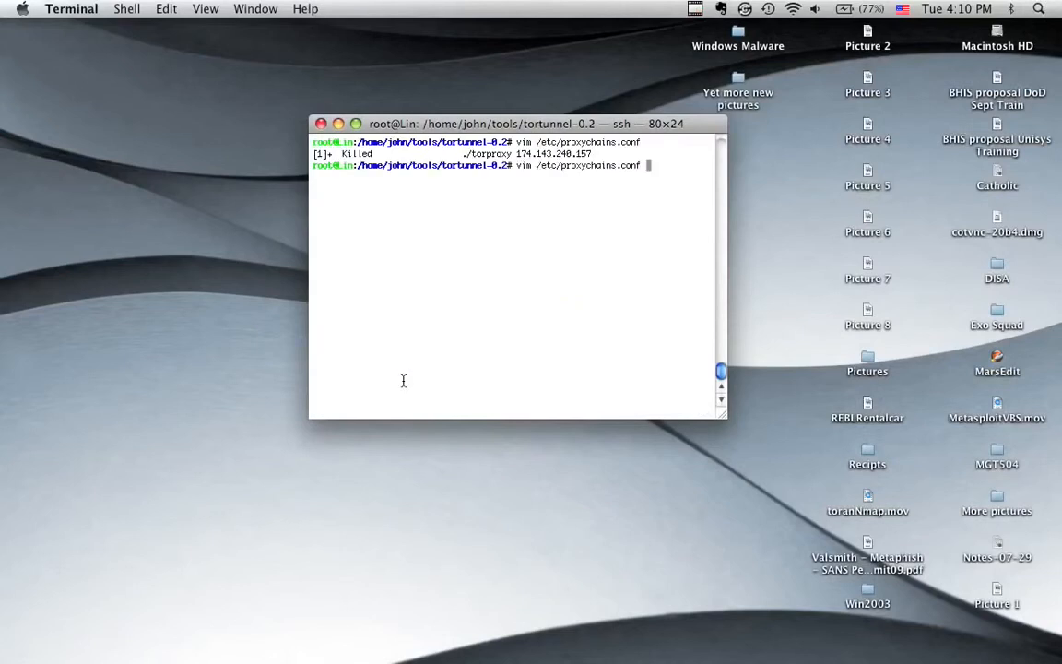
pyautogui.write('proxychains nmap -P0 -sT -p 81 209.20.73.195')
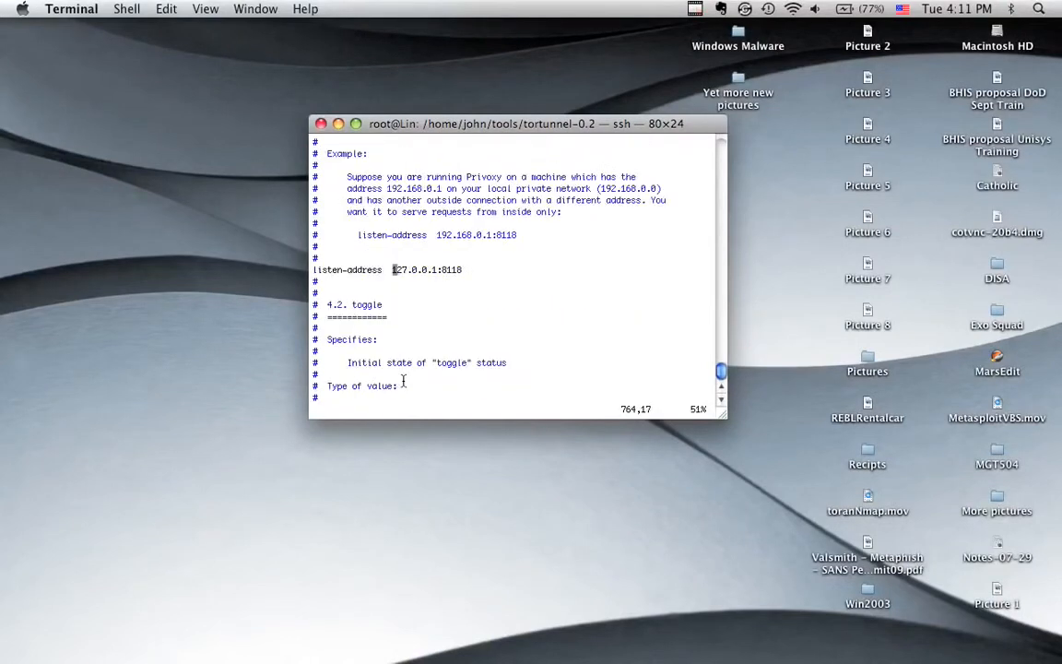
pyautogui.scroll(-3)
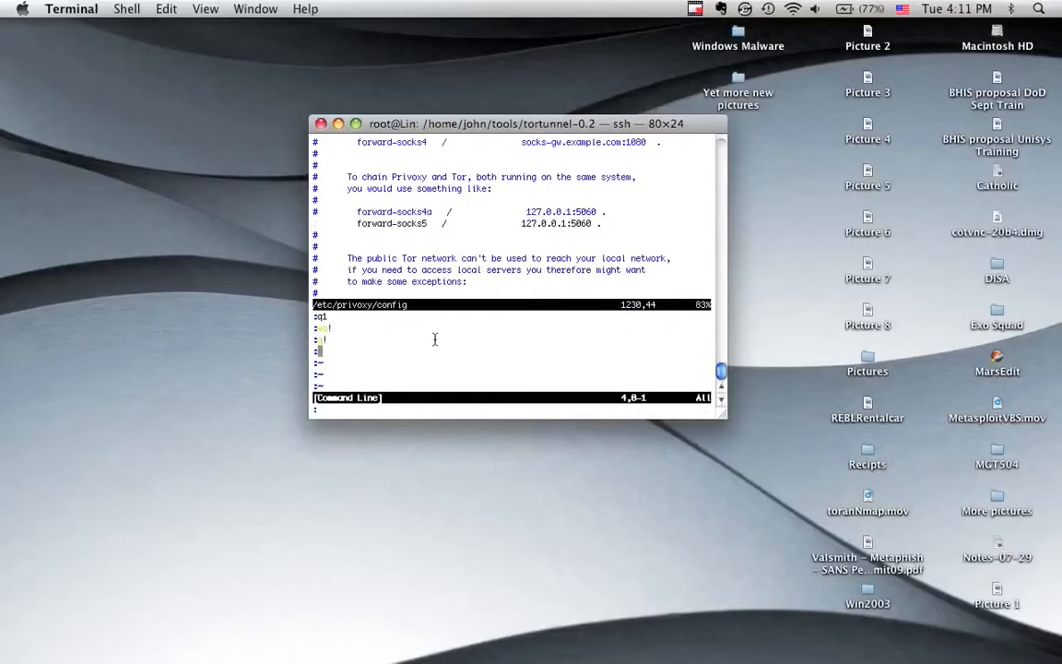
pyautogui.press('Return')
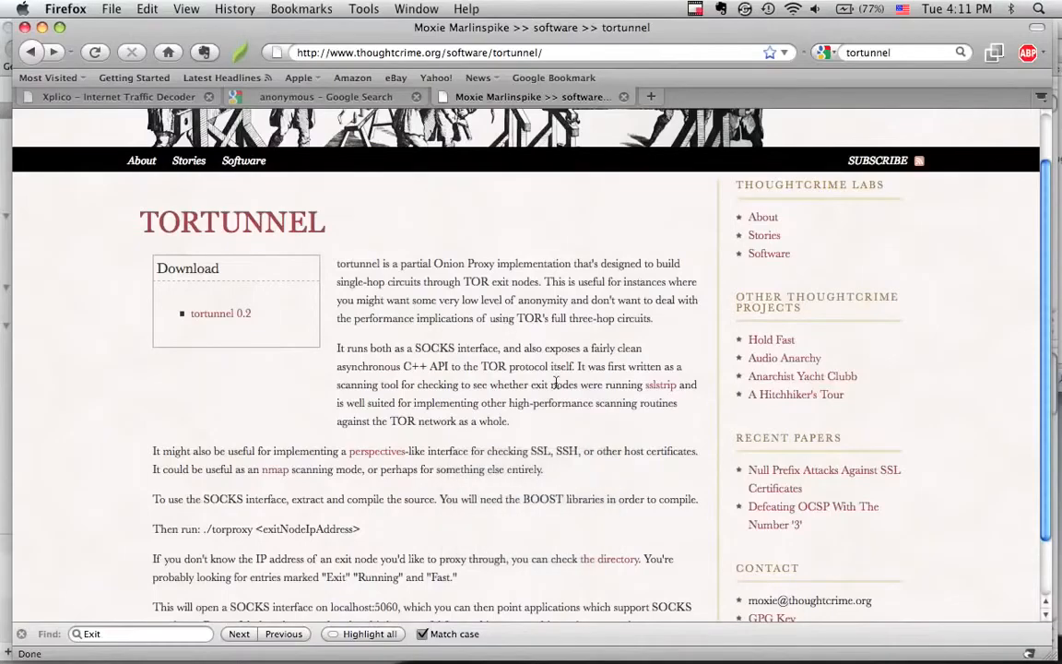
# Follow the 'directory' link to the Tor network status relay listing
pyautogui.scroll(3)
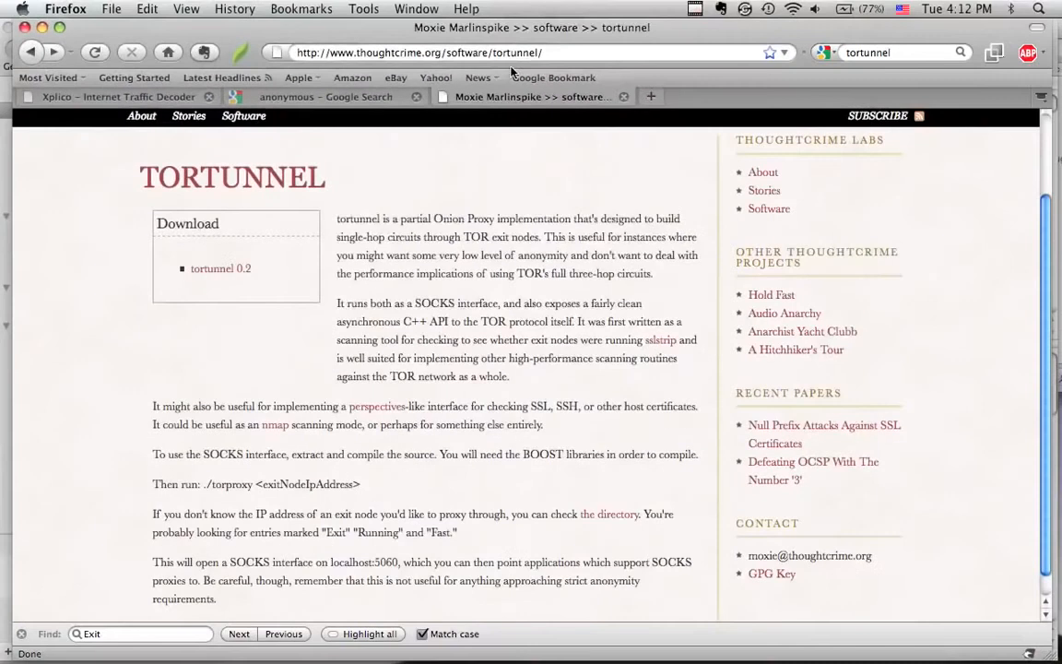
pyautogui.click(618, 512)
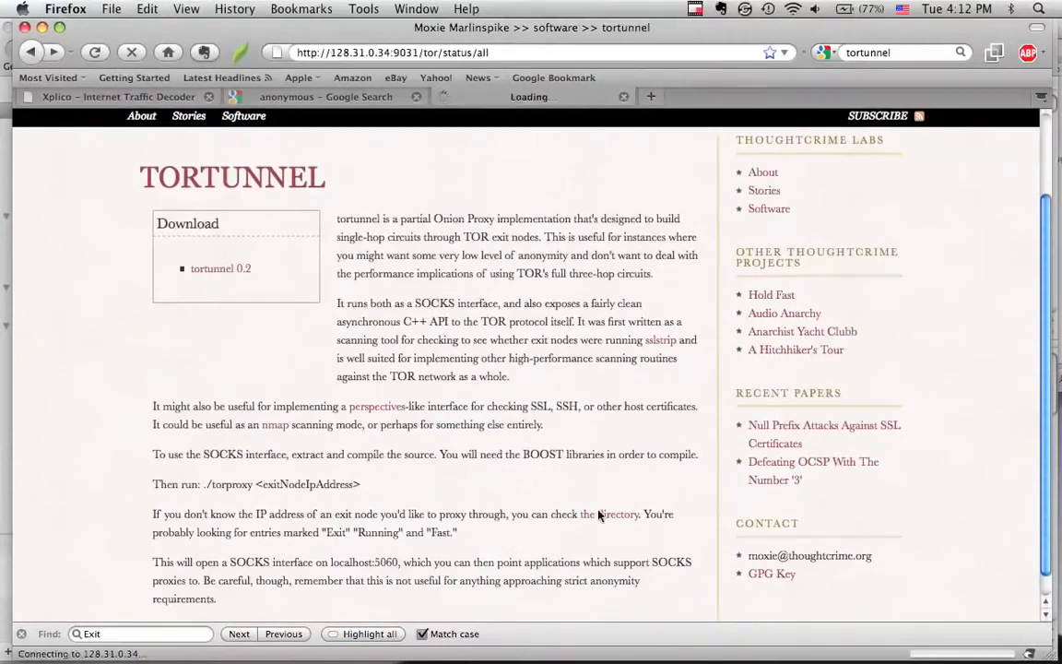
pyautogui.click(619, 512)
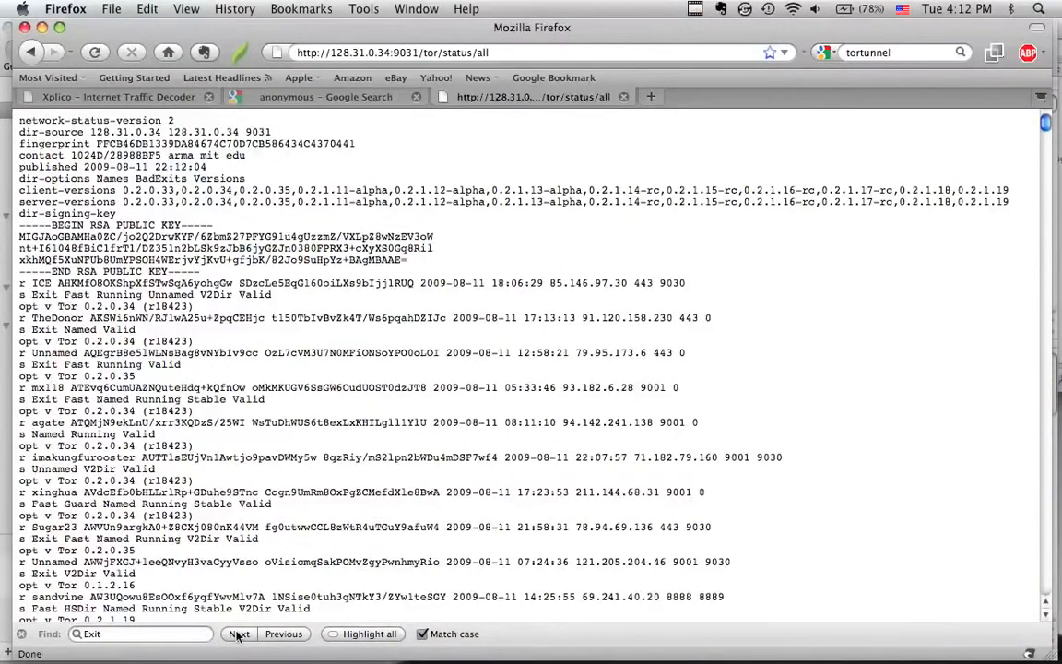
# Step through successive relays flagged 'Exit' using Find Next
pyautogui.click(239, 634)
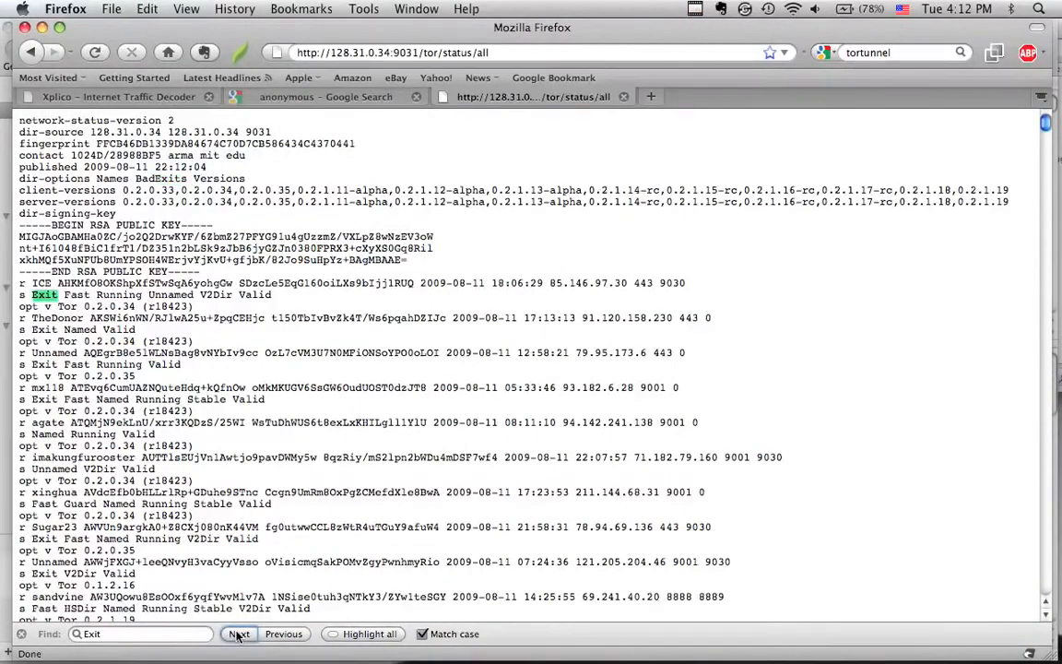
pyautogui.click(240, 635)
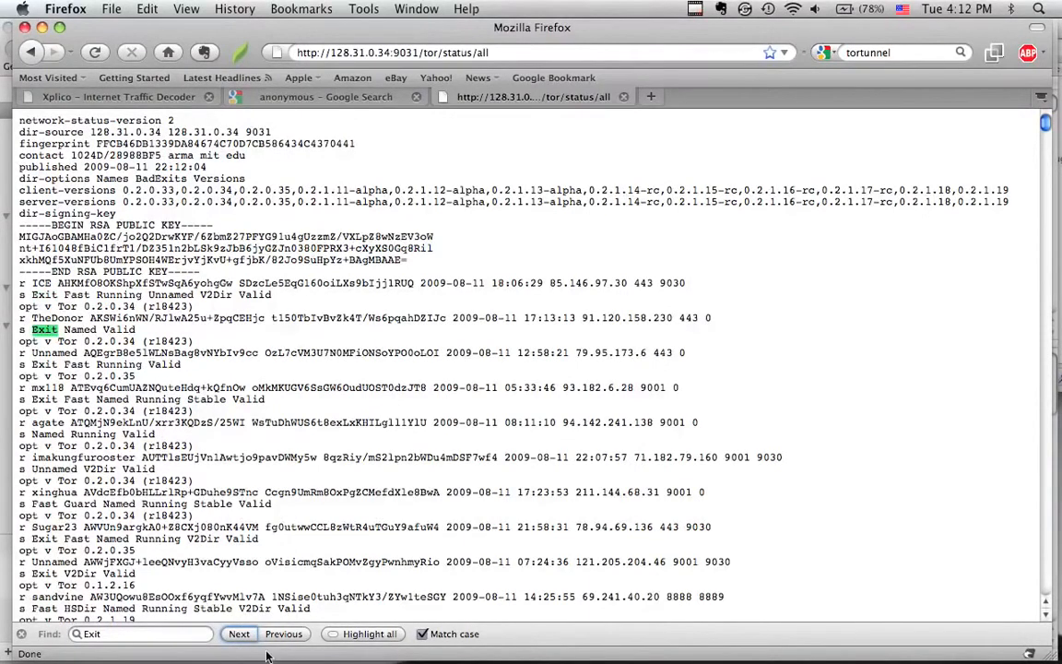
pyautogui.click(240, 634)
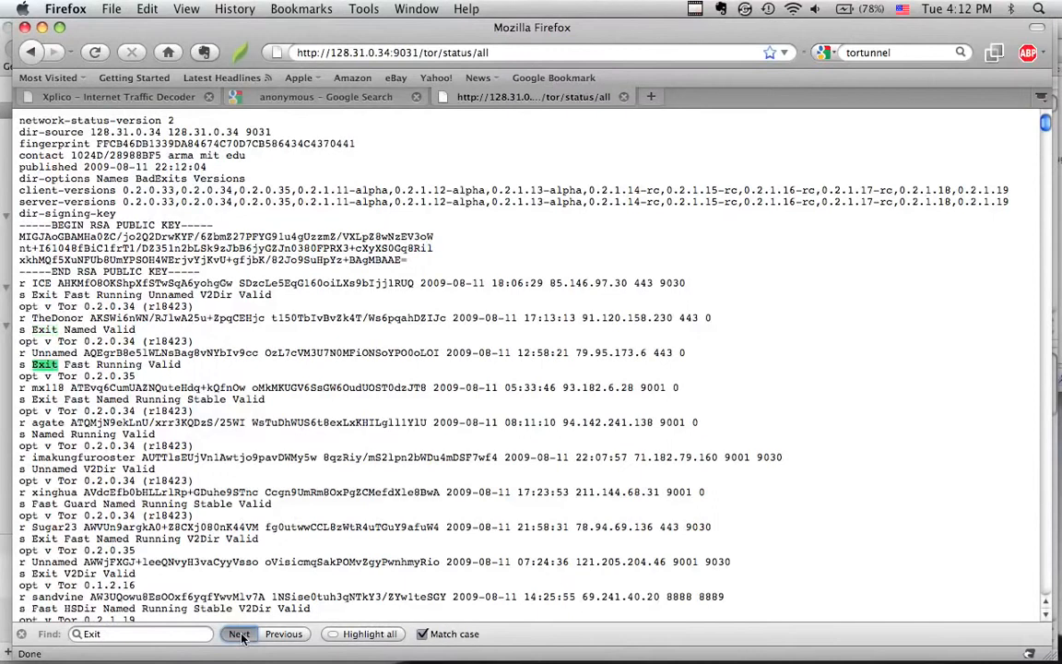
pyautogui.click(240, 634)
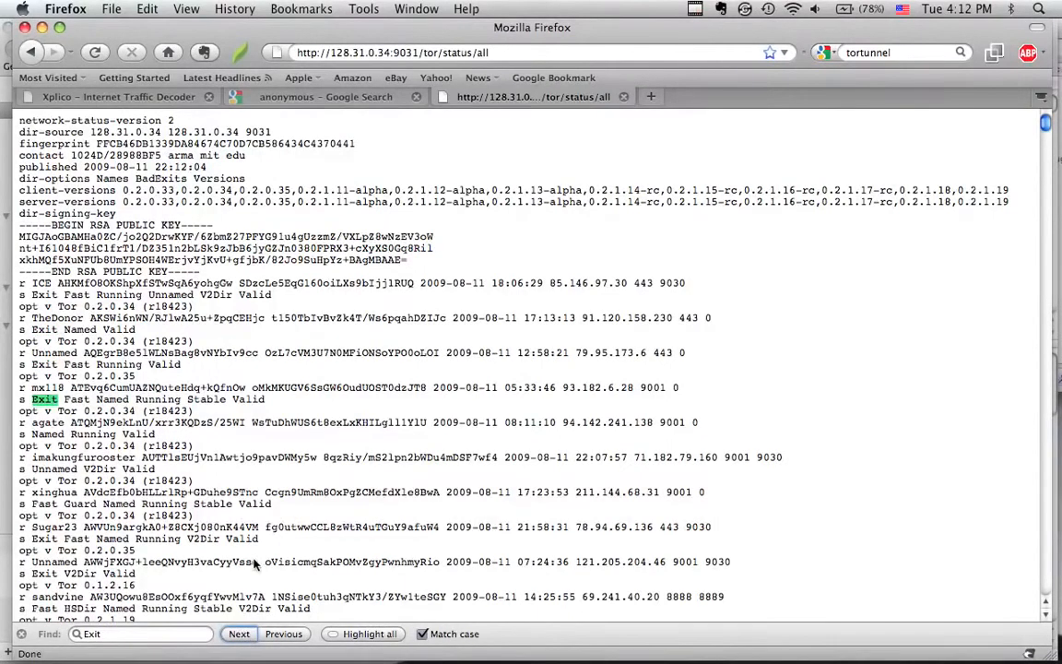
pyautogui.click(239, 635)
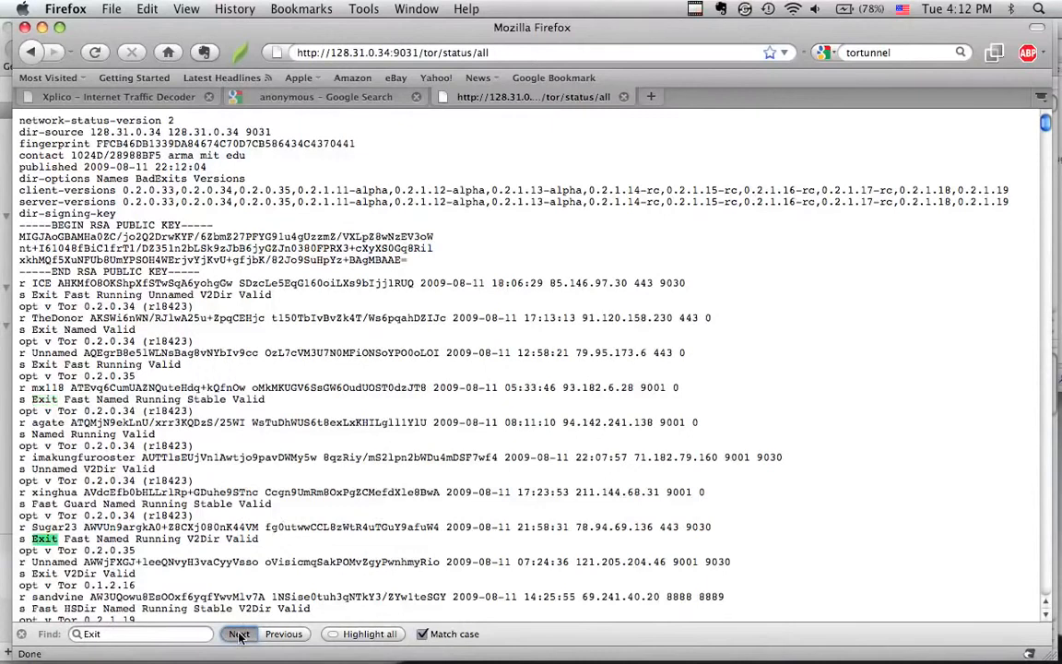
pyautogui.click(239, 634)
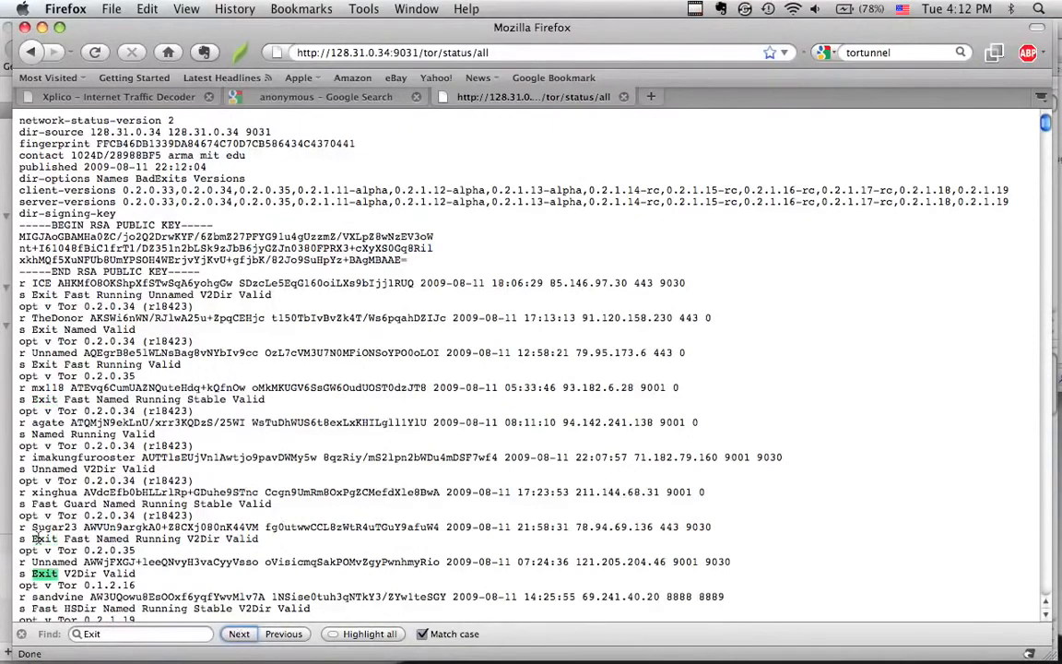
pyautogui.click(240, 634)
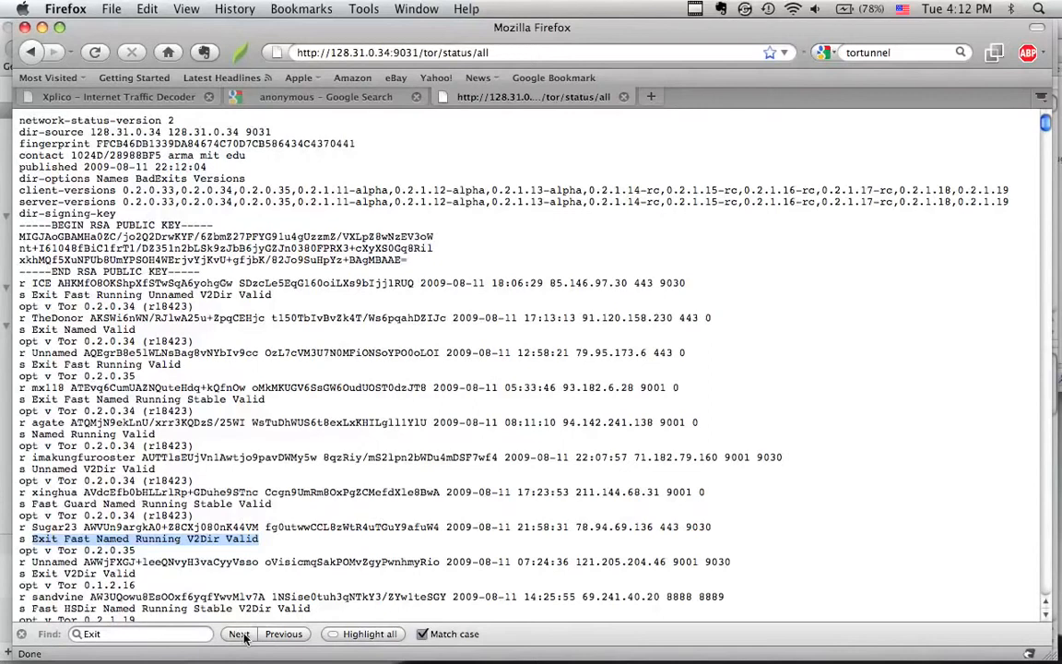
pyautogui.moveTo(240, 634)
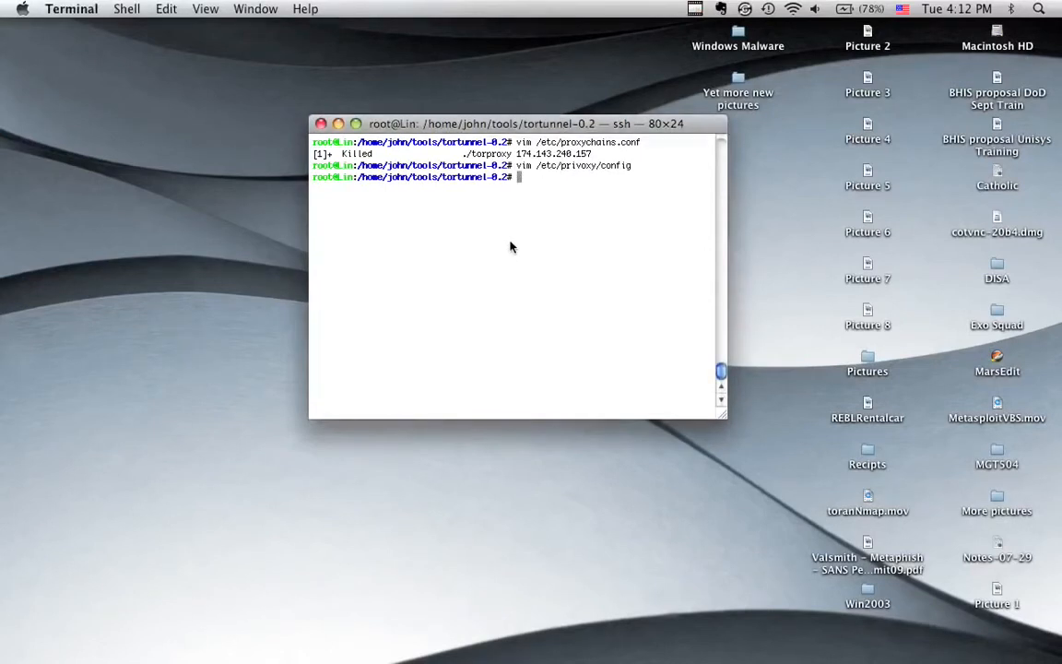
# Kill any old torproxy and launch ./torproxy 174.143.240.157 in background, SOCKS proxy on 5060
pyautogui.write('killall -9 torproxy')
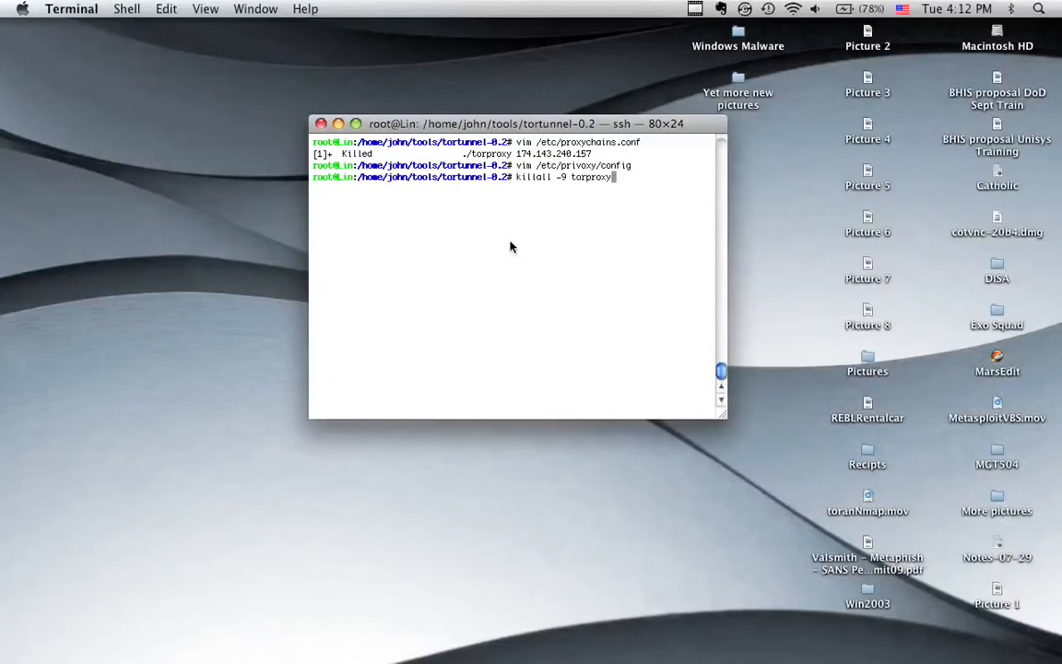
pyautogui.write('./torproxy 174.143.240.157 &')
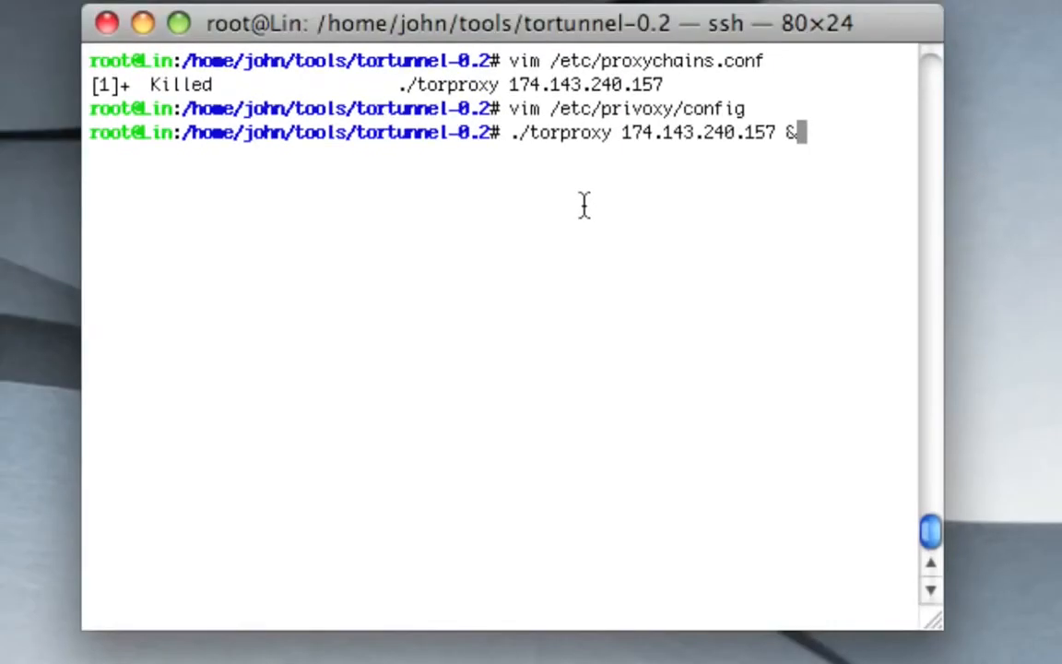
pyautogui.press('Return')
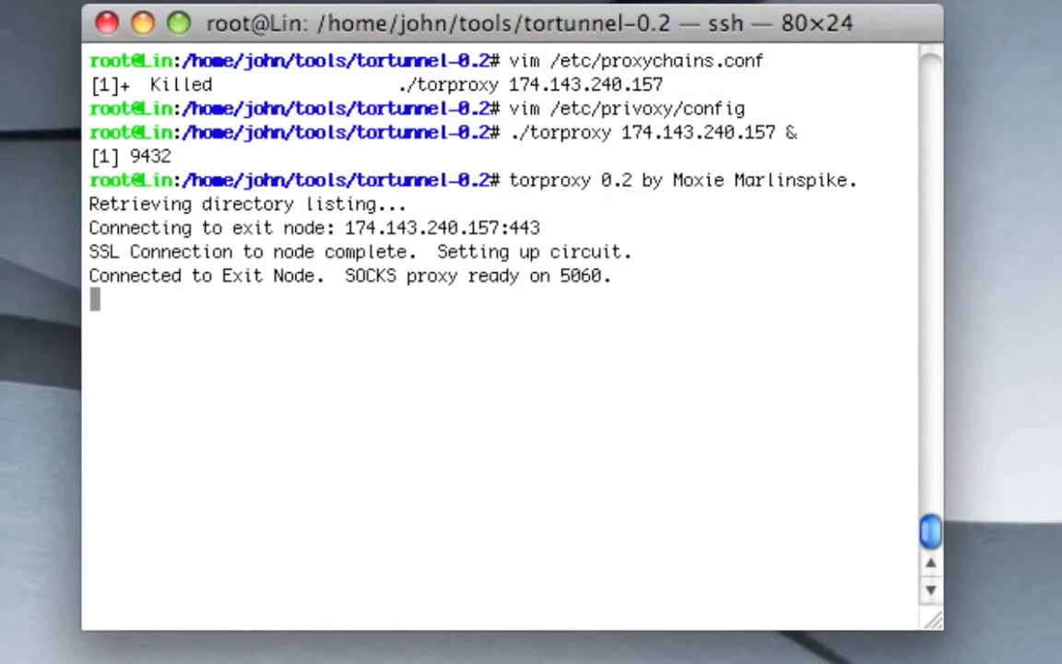
pyautogui.write('proxychains nmap -P0 -sT -p 81 209.20.73.195')
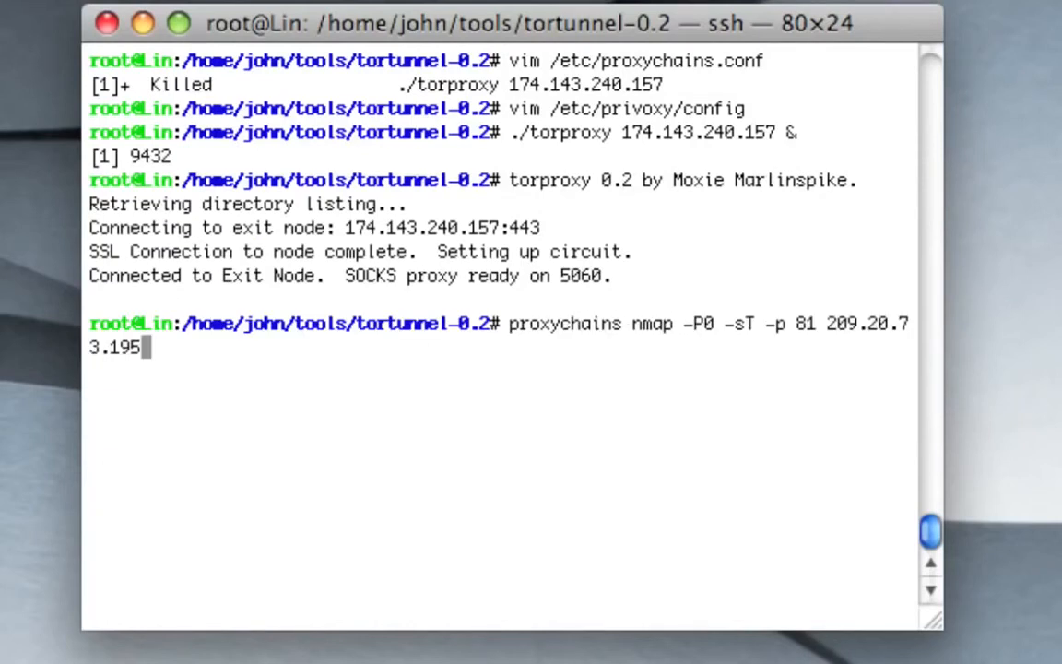
# Run proxychains nmap -P0 -sT -p 80 against 209.20.73.195, showing 80/tcp open
pyautogui.press('BackSpace')
pyautogui.write('0')
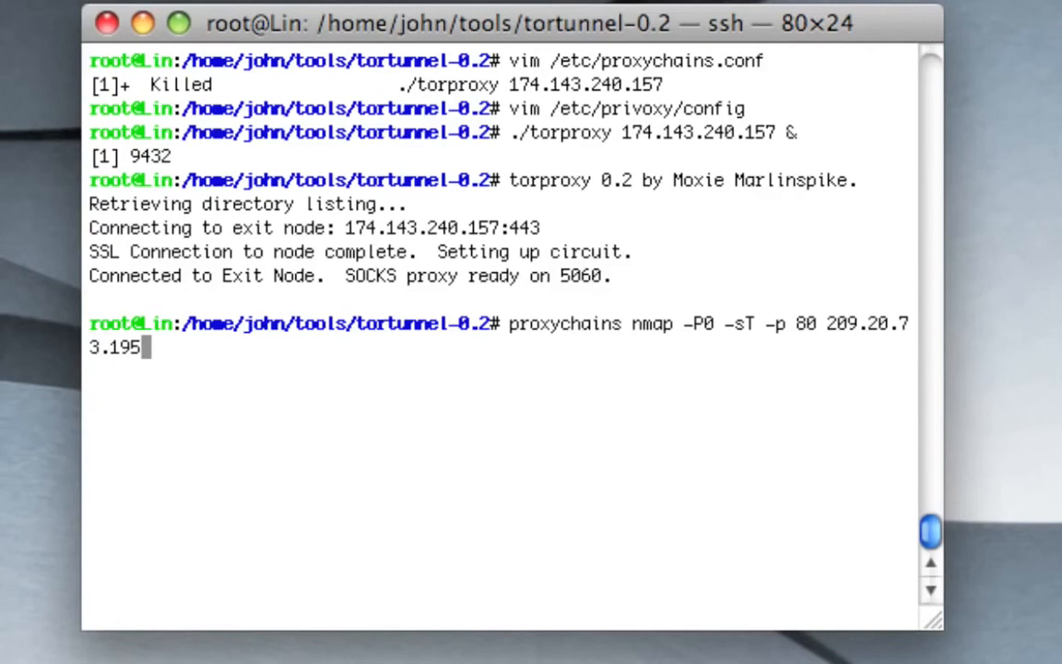
pyautogui.press('Return')
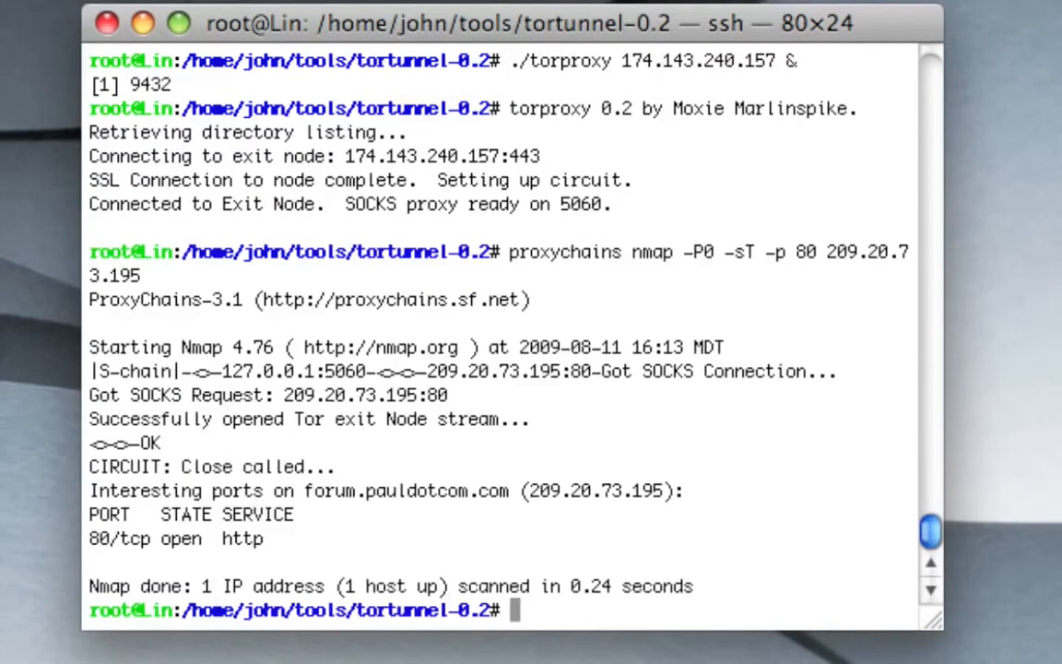
# Recall the scan command and extend the port list to 80,23,21,66,3..
pyautogui.write('proxychains nmap -P0 -sT -p 80 209.20.73.195')
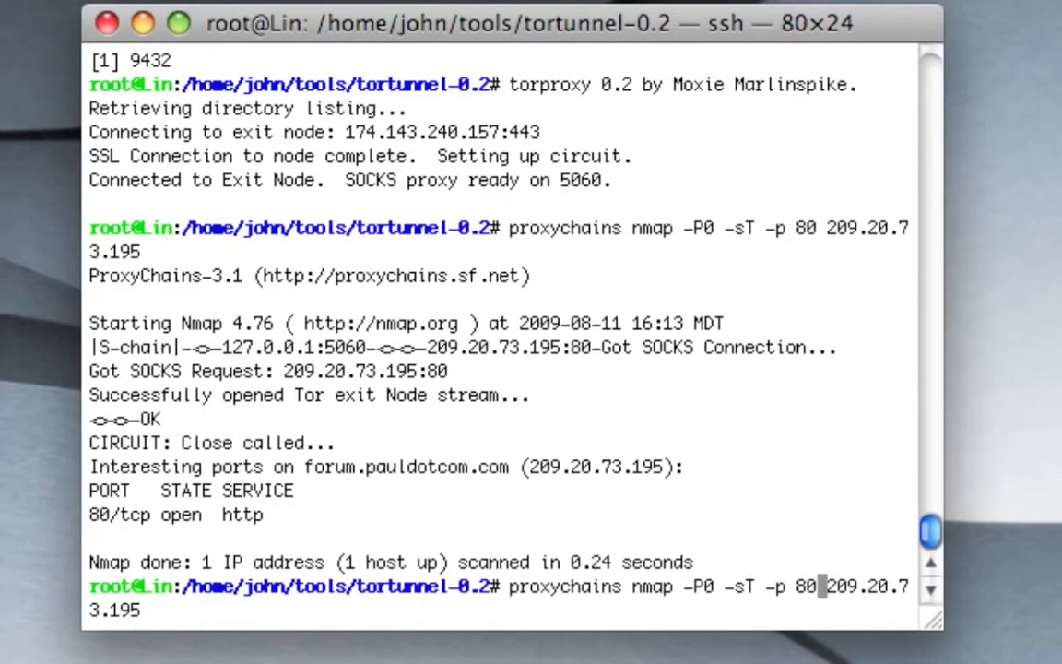
pyautogui.write(',23,21')
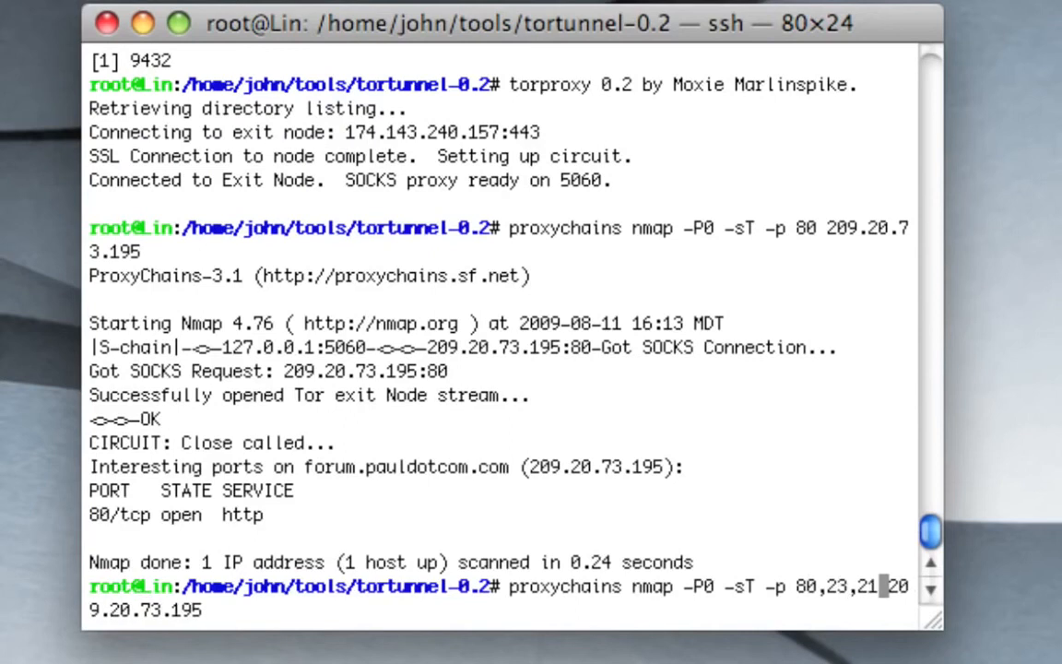
pyautogui.write('66,3')
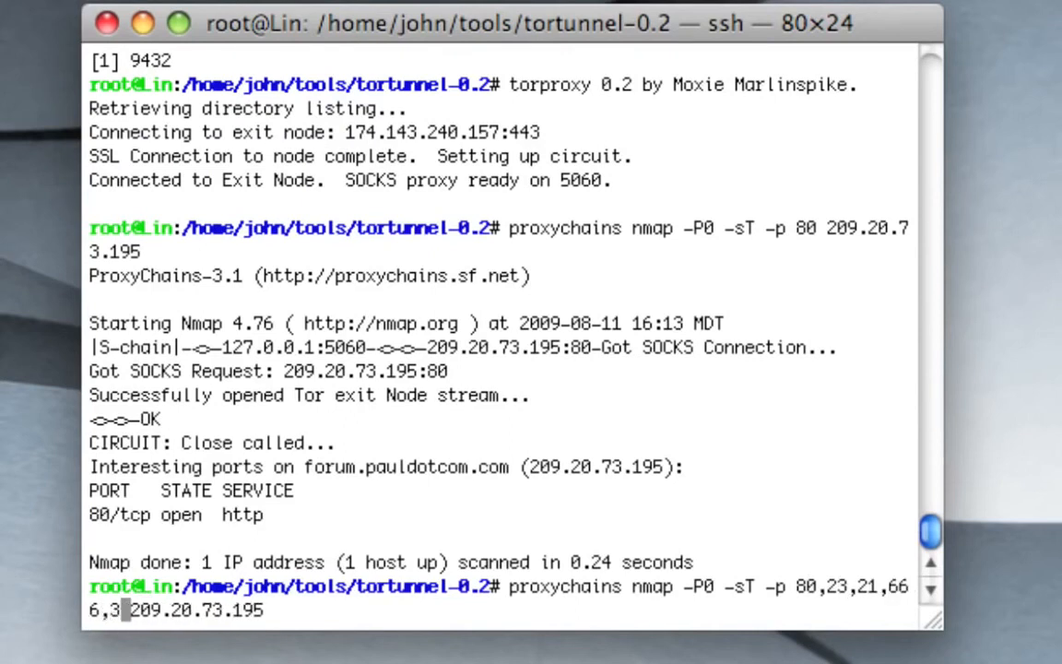